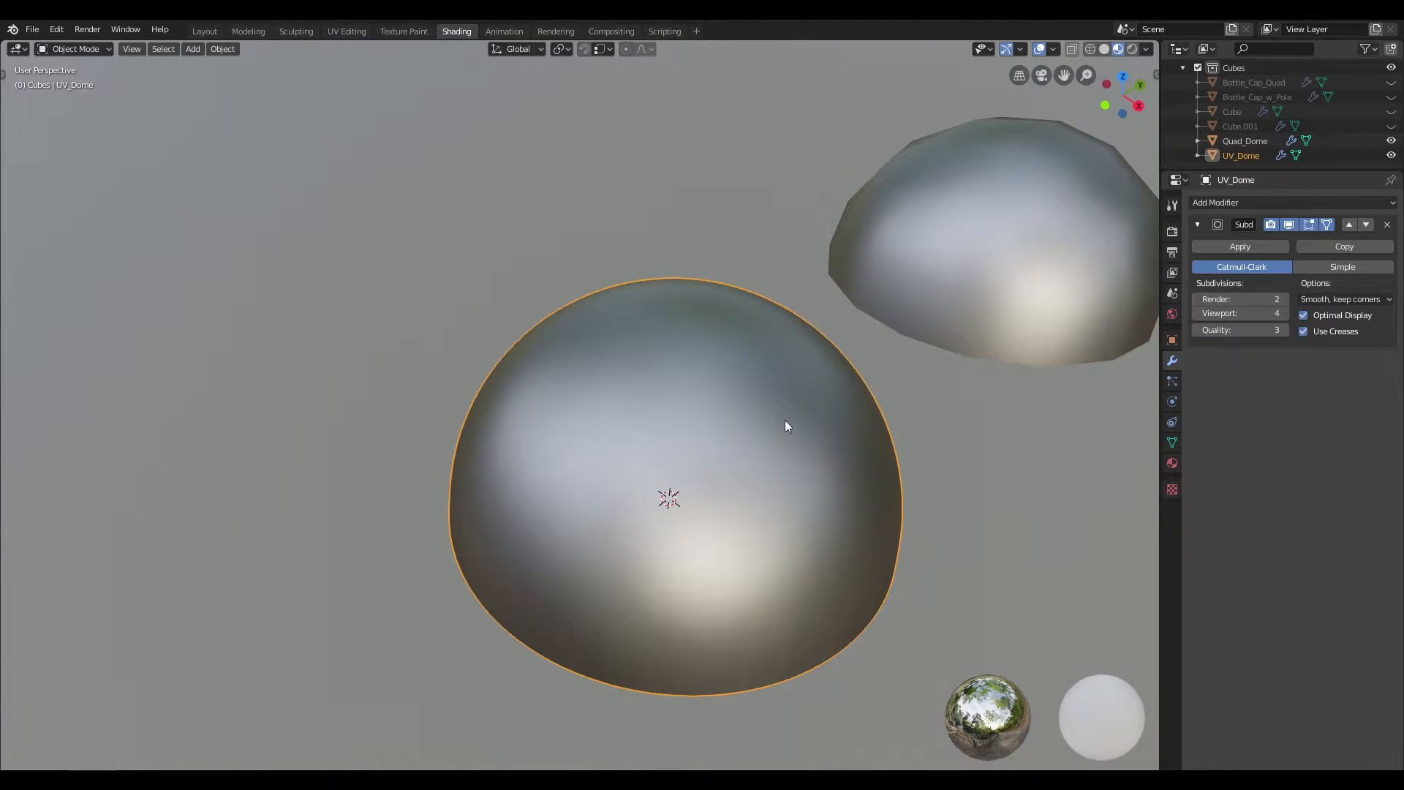
Inspect a bottle cap's wireframe in Edit Mode to compare pole versus quad-grid topology
scroll(up, 3)
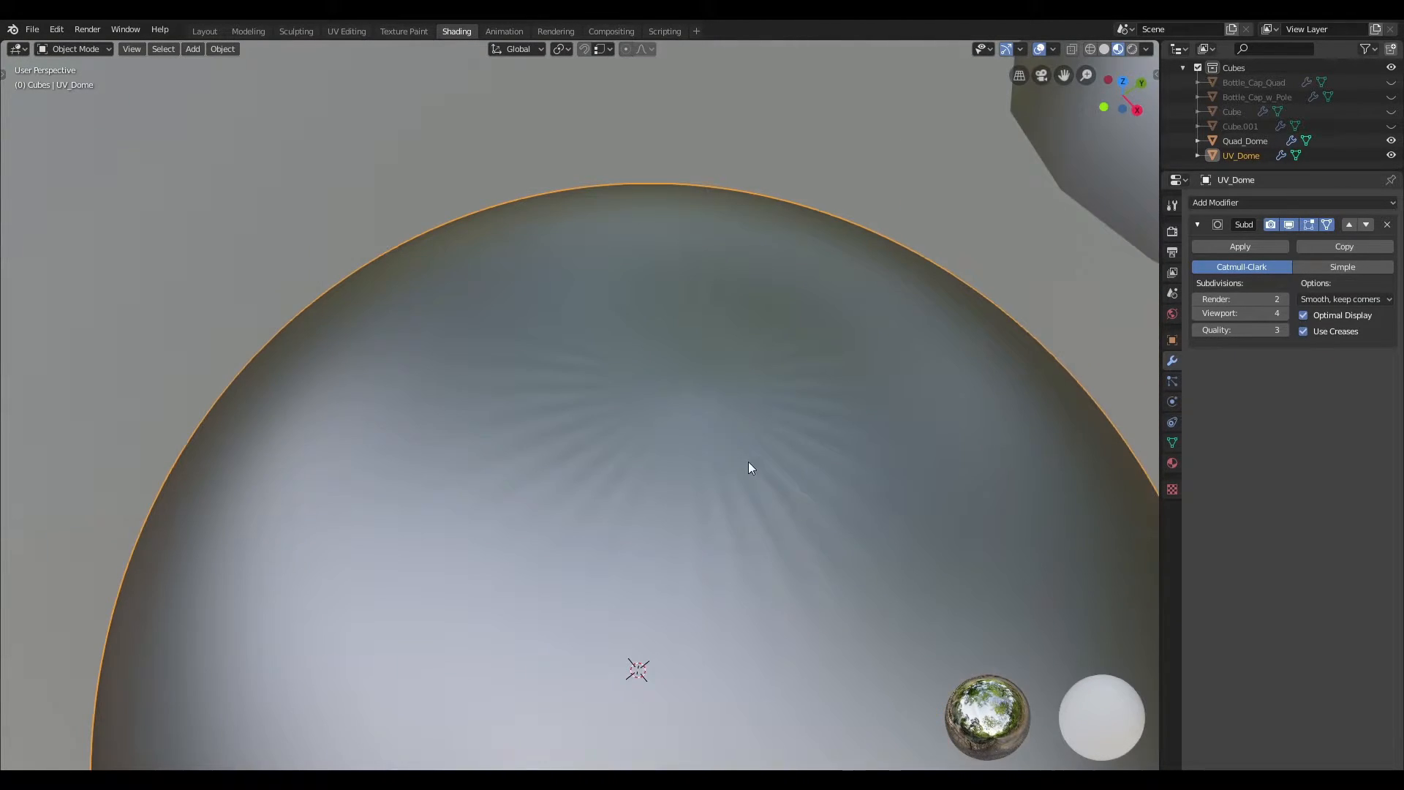
mouse_move(790, 462)
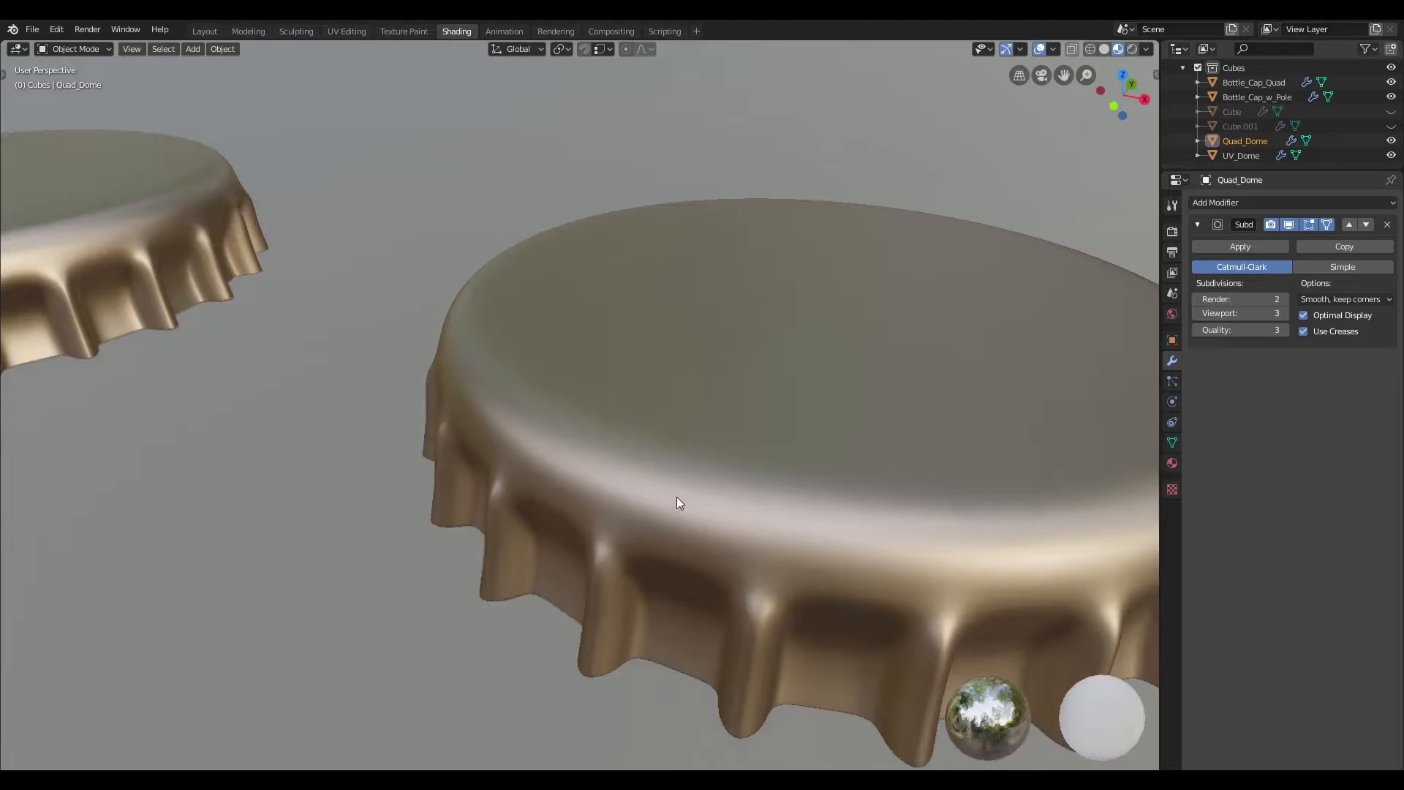
drag(676, 501, 703, 518)
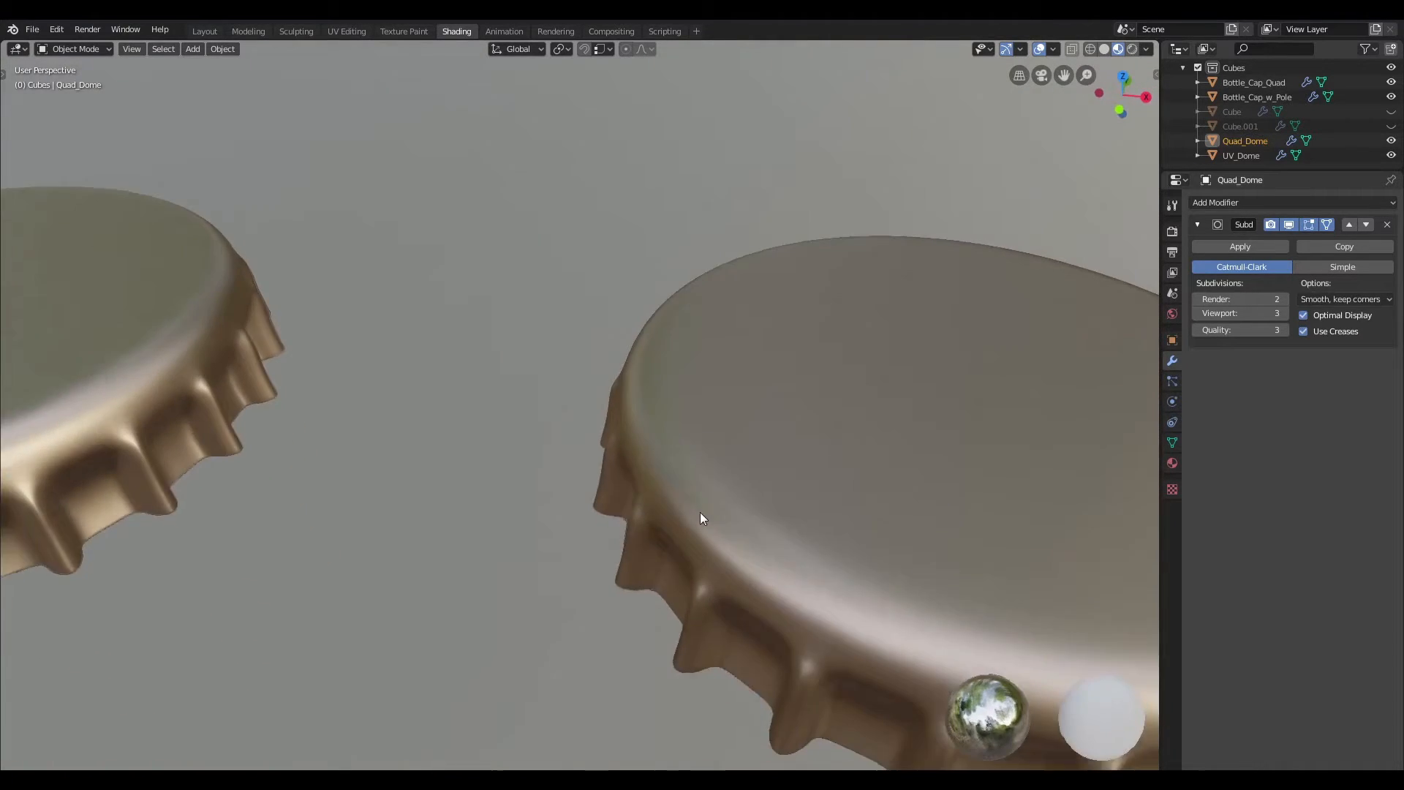
drag(701, 517, 632, 573)
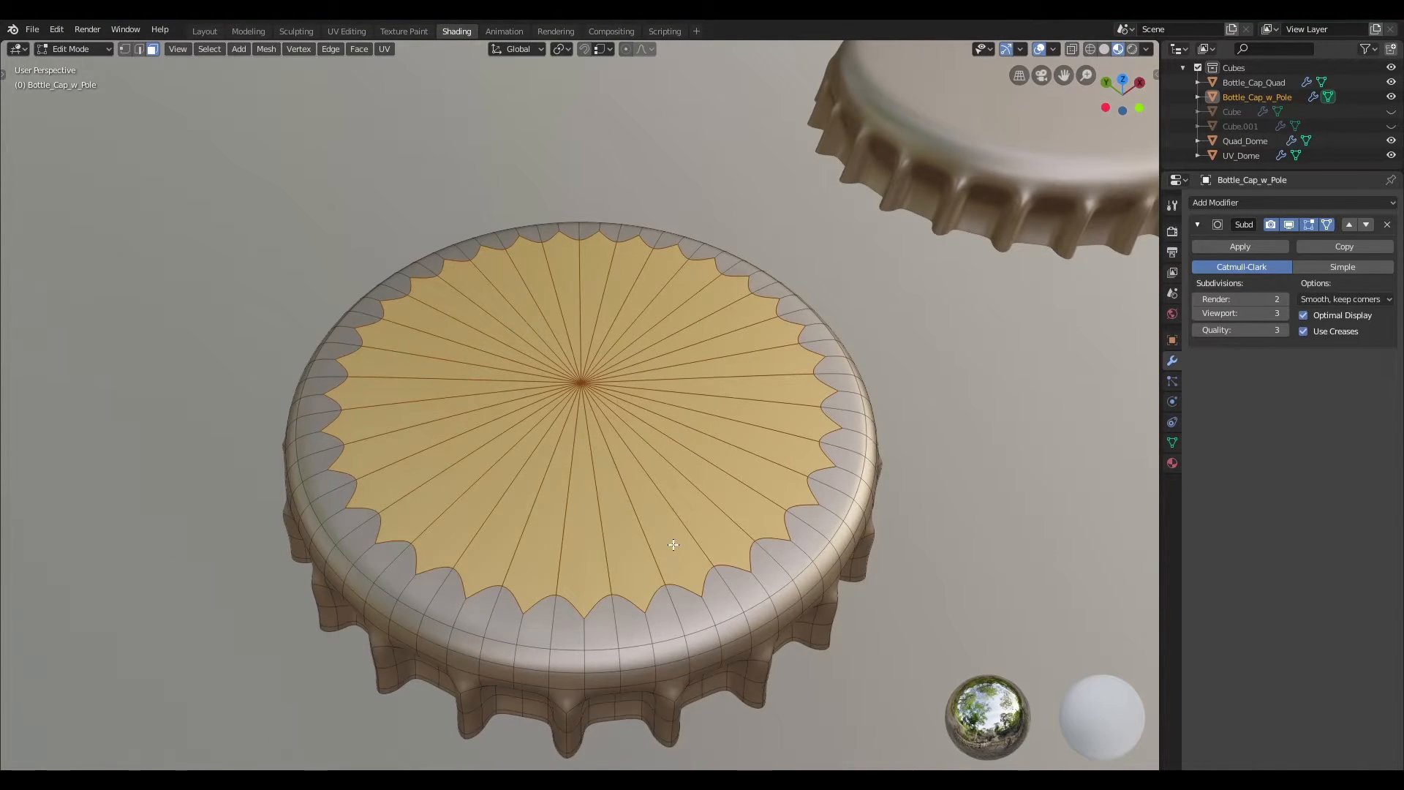
key(Tab)
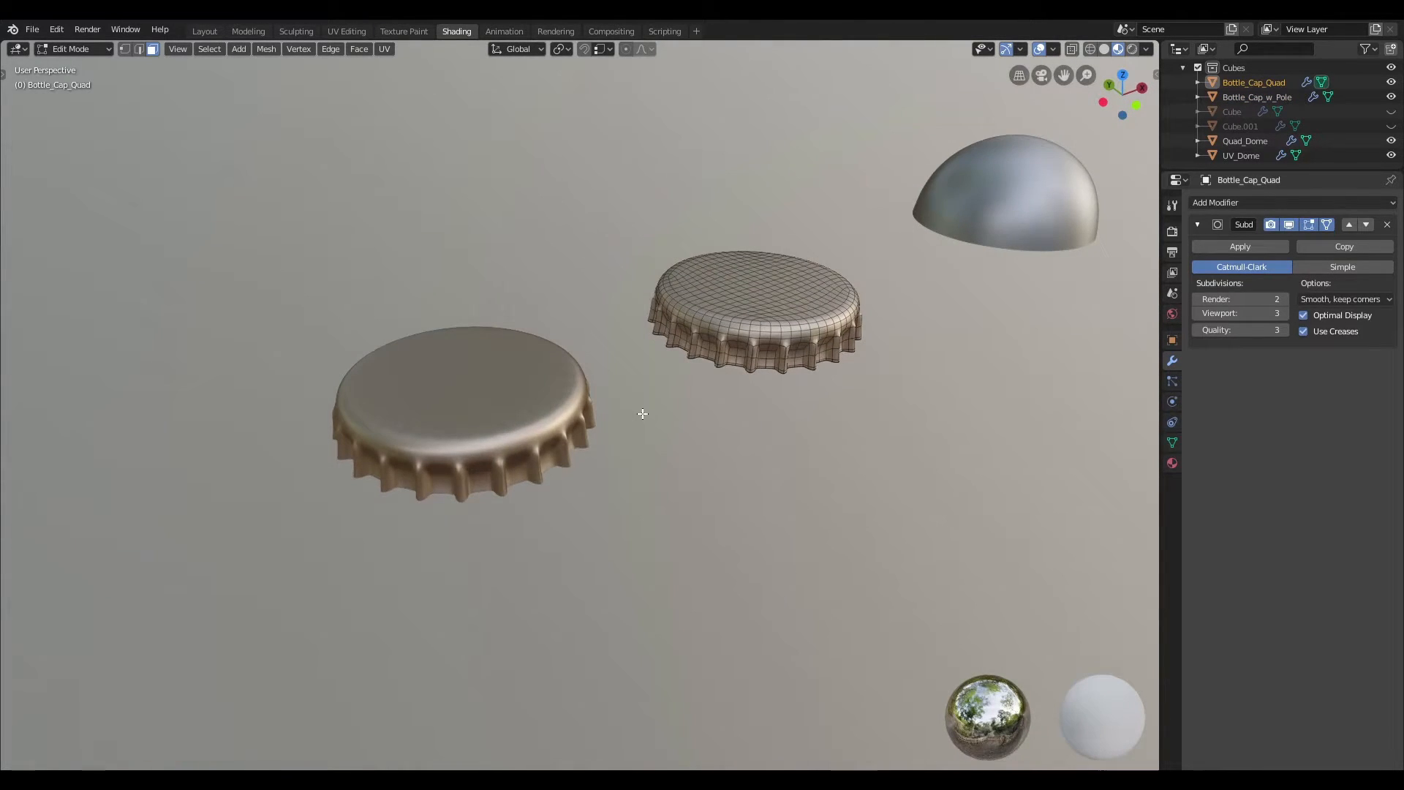
key(Tab)
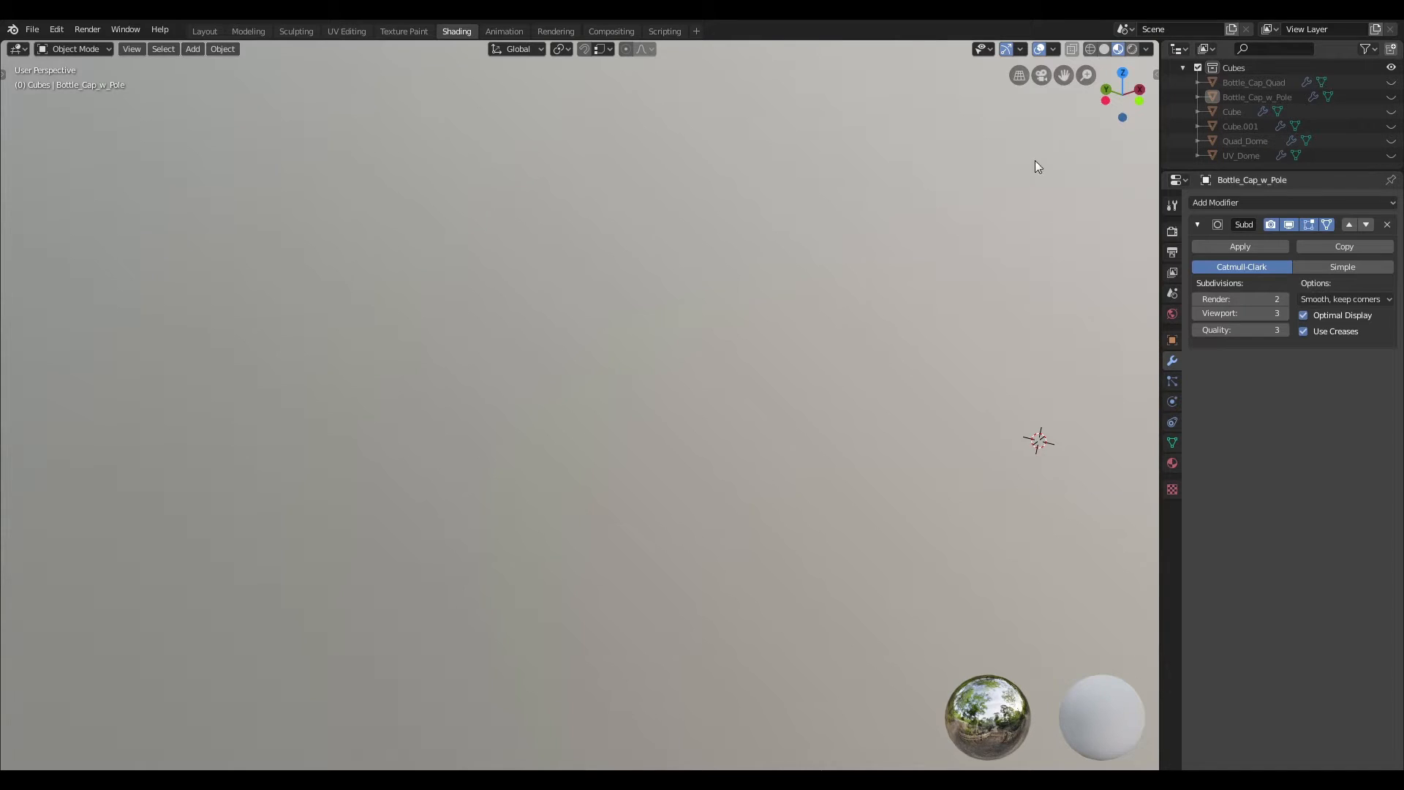
Apply Shade Smooth to both curved sheets and check their reflections from the front
click(1391, 126)
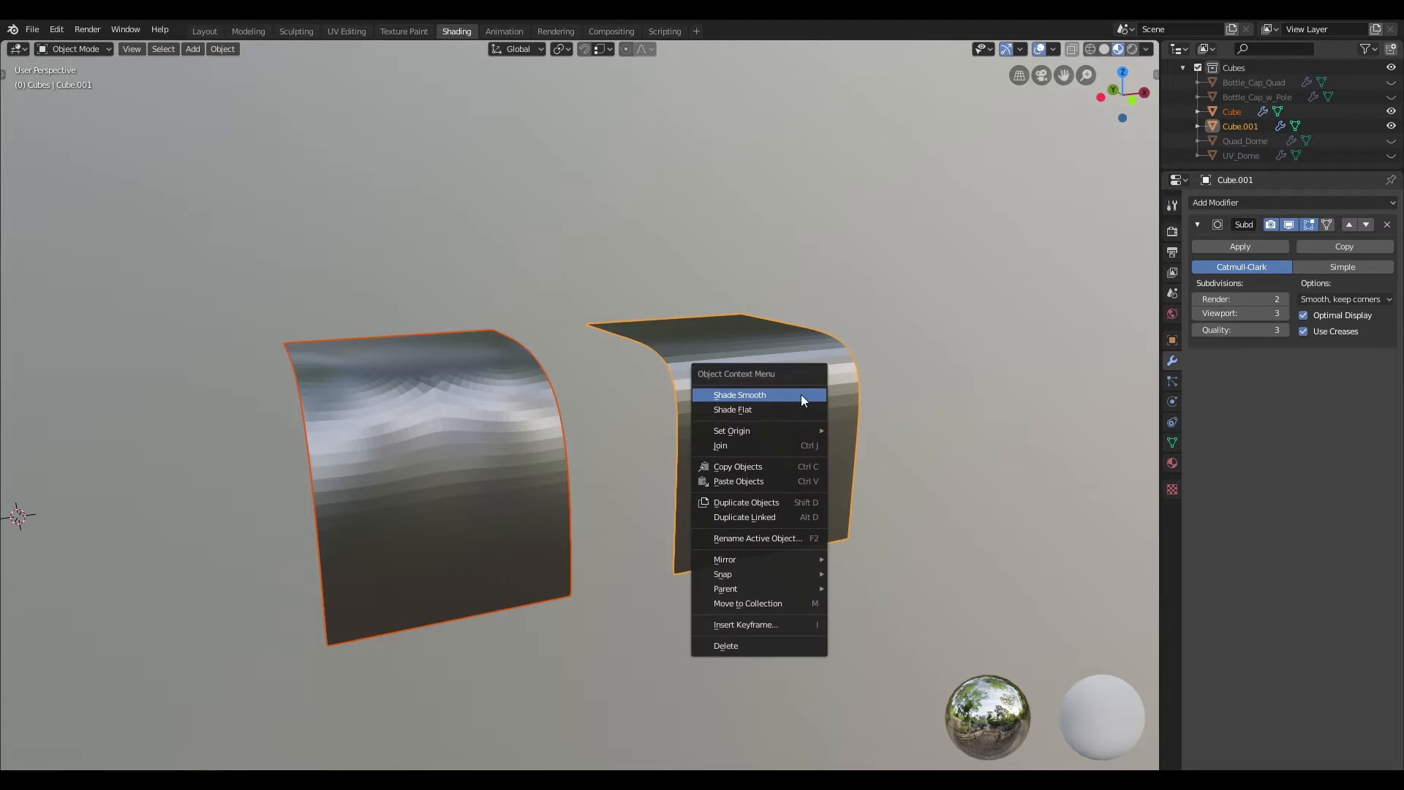
click(739, 395)
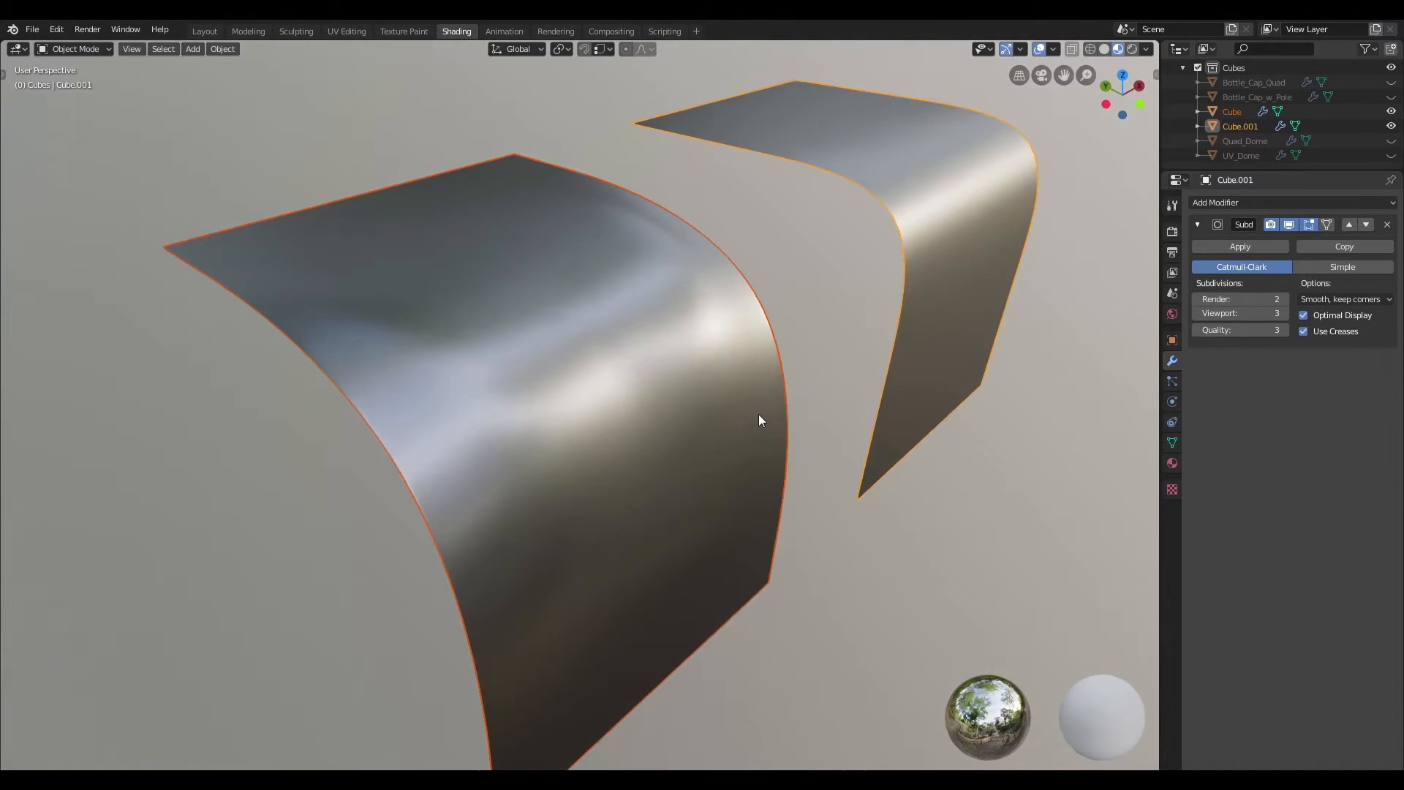
drag(759, 421, 842, 383)
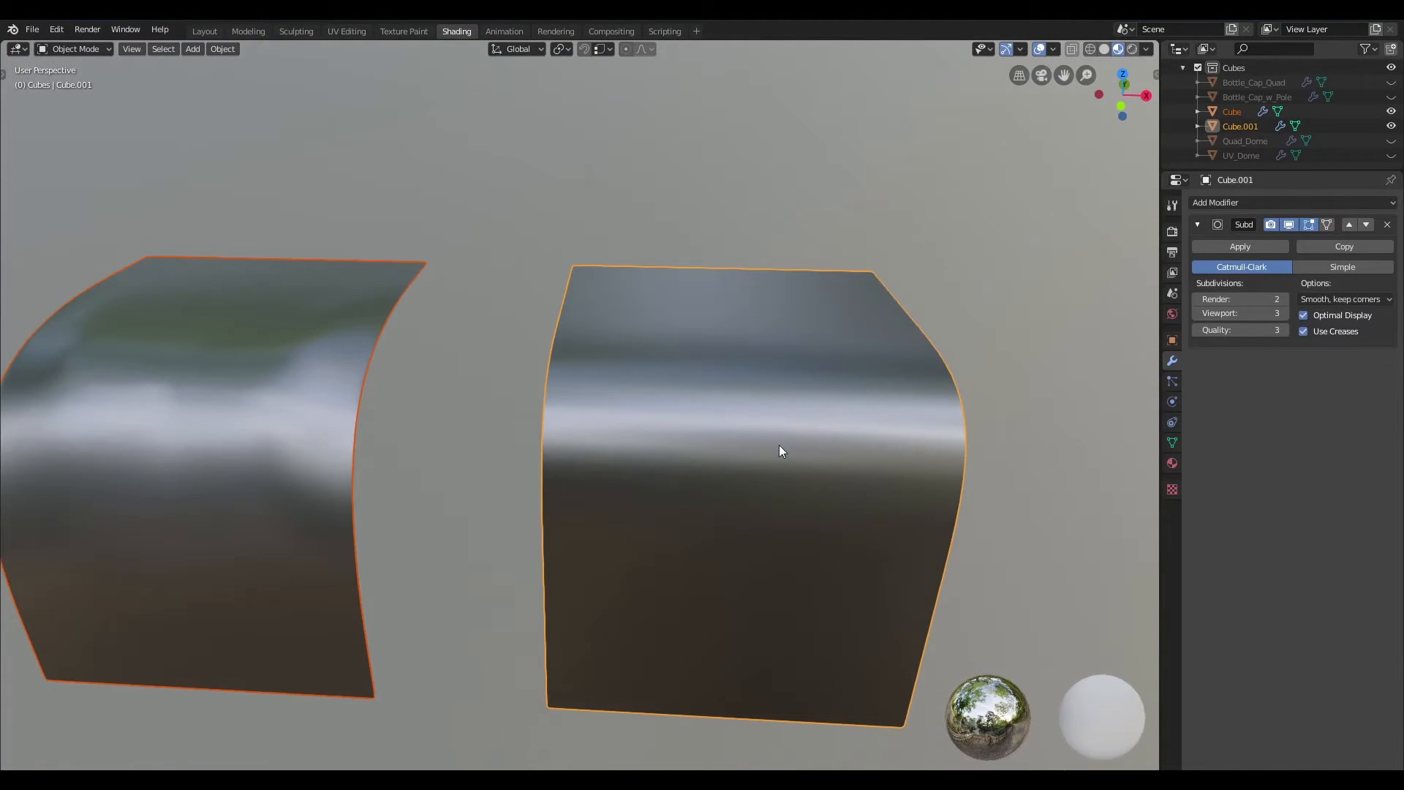
drag(780, 452, 822, 465)
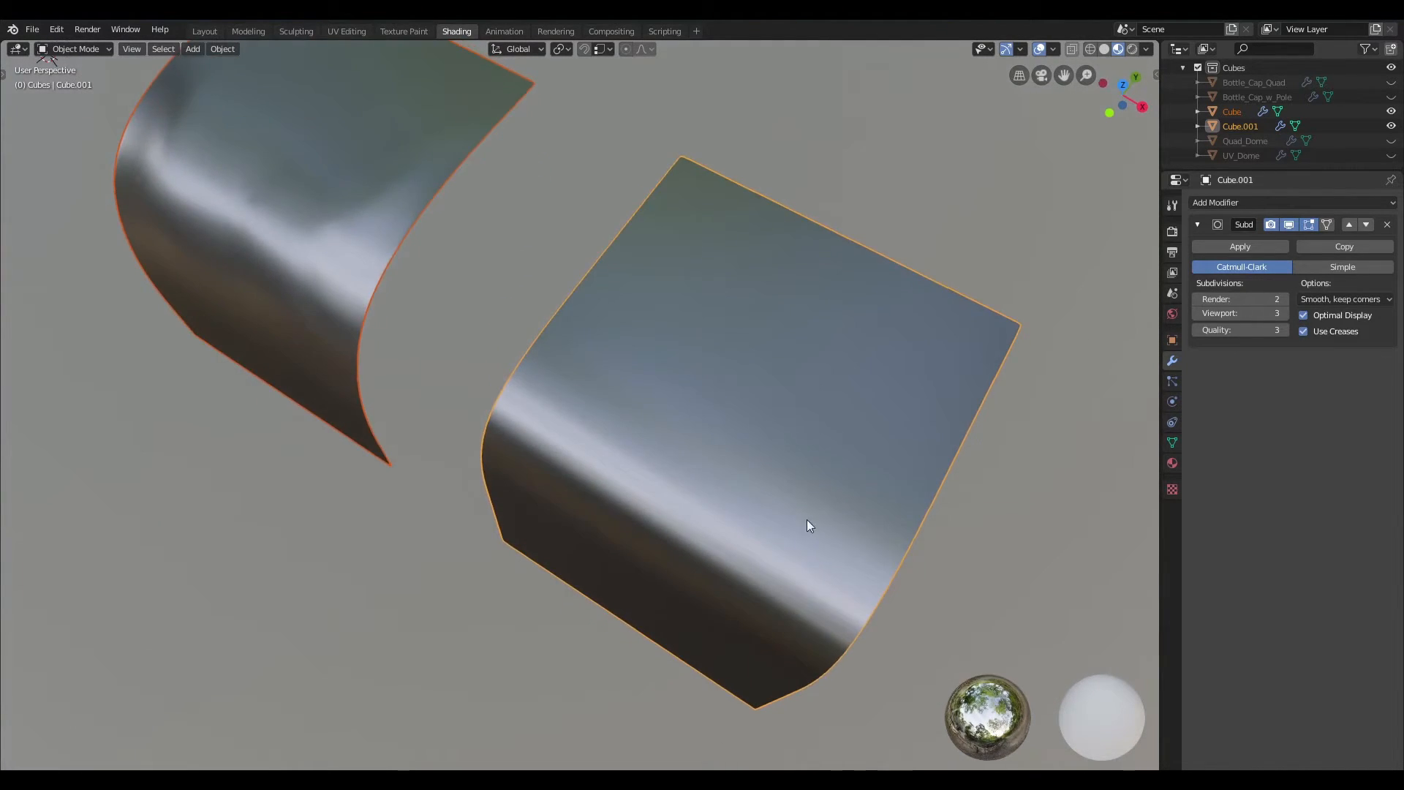
scroll(down, 3)
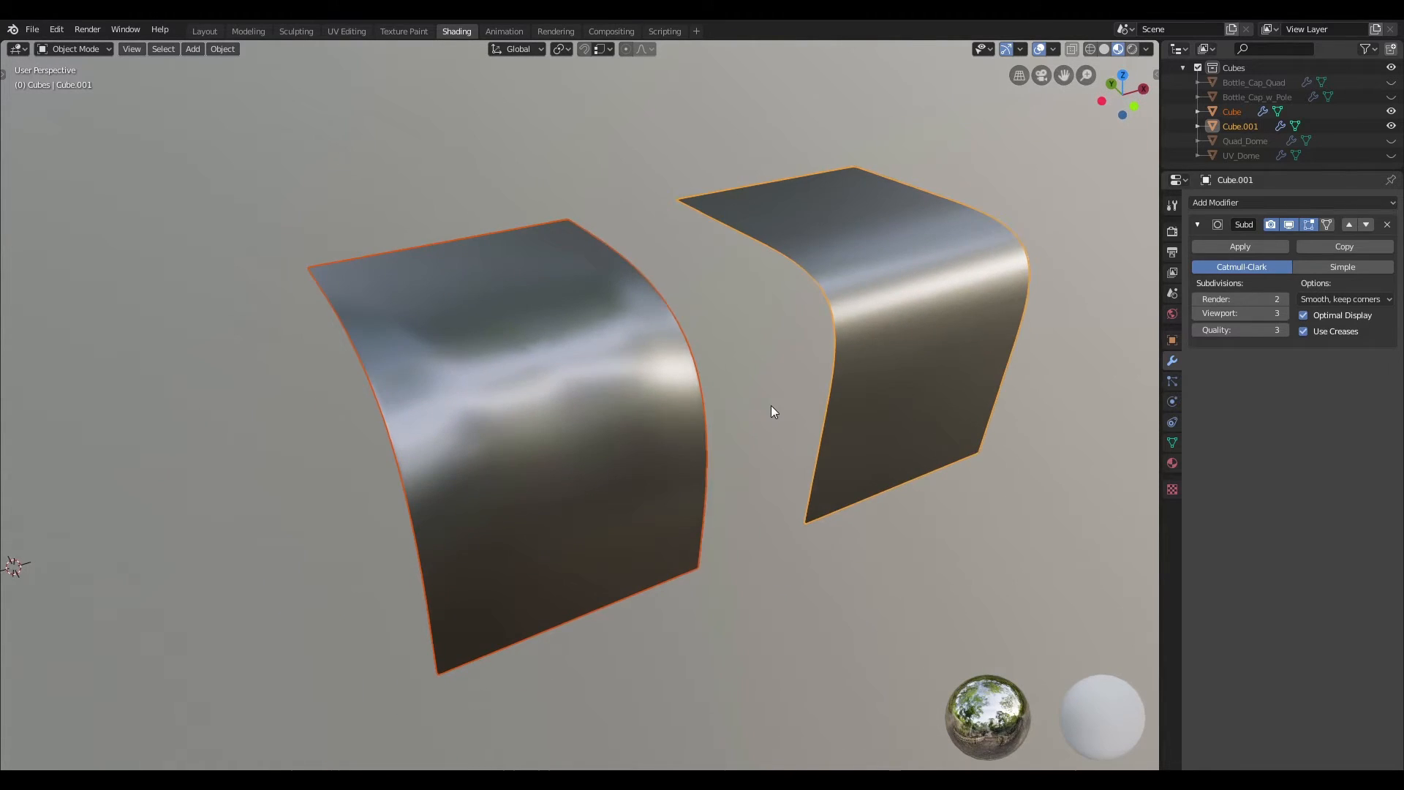
View each curved sheet's wireframe in Edit Mode, ending above the poled sheet's fanning top edges
key(Tab)
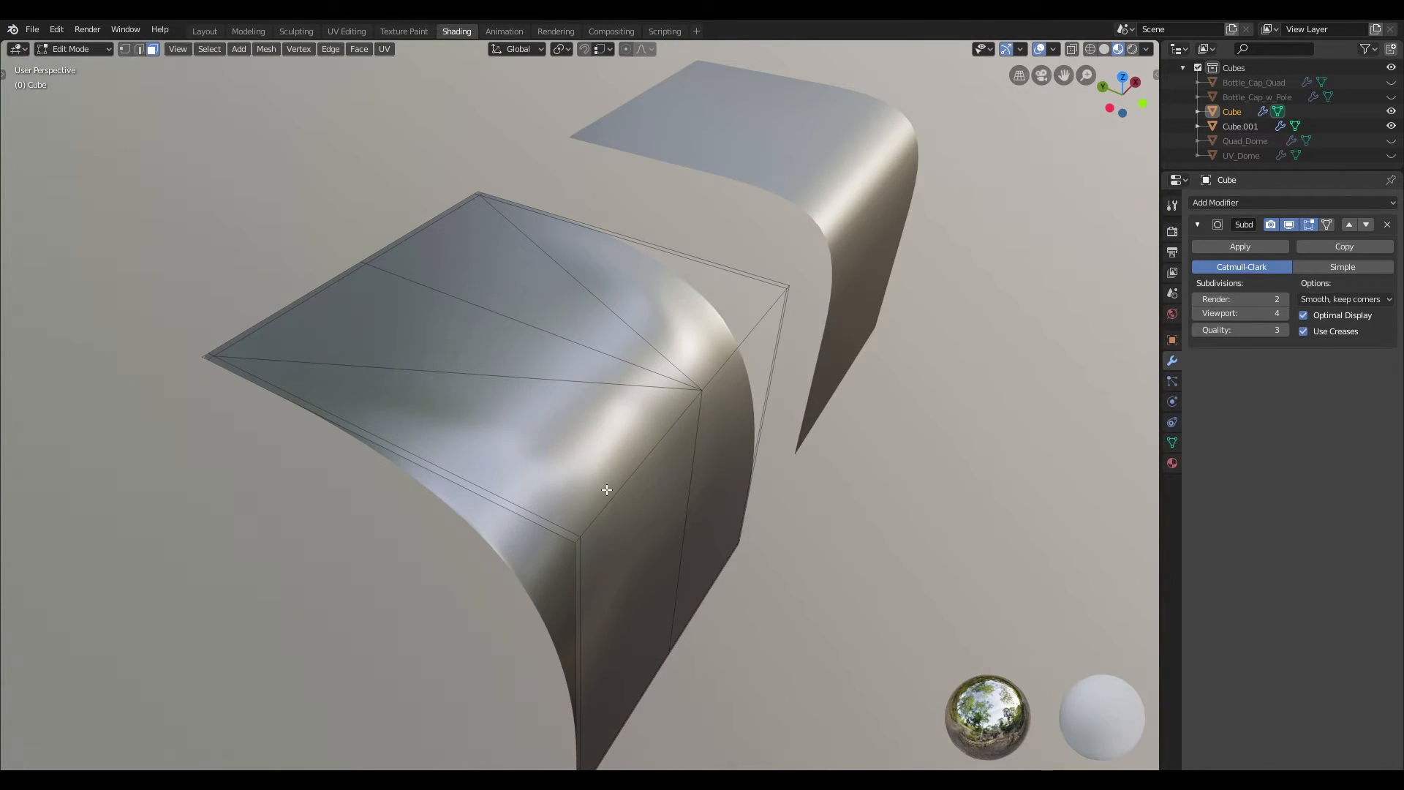
mouse_move(687, 481)
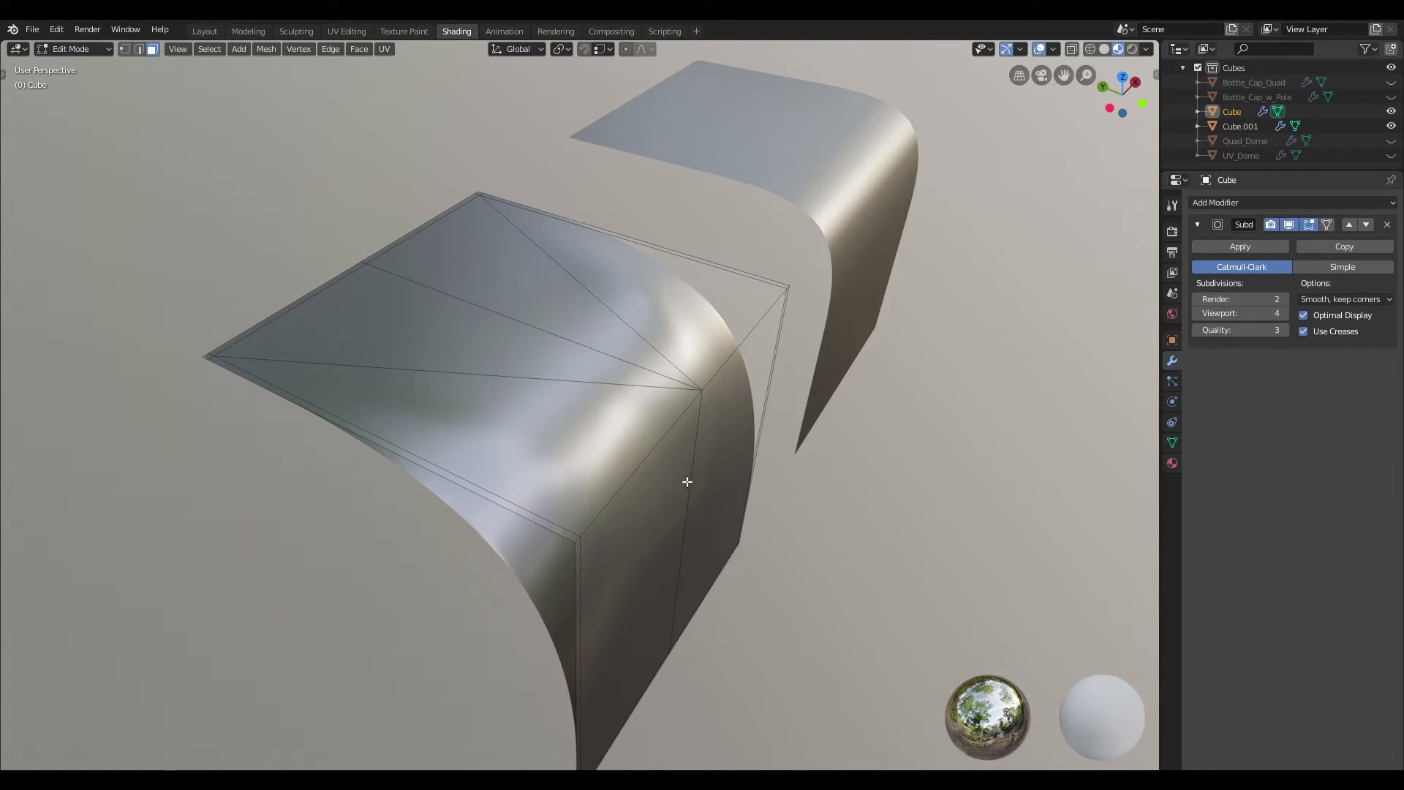
drag(687, 481, 848, 281)
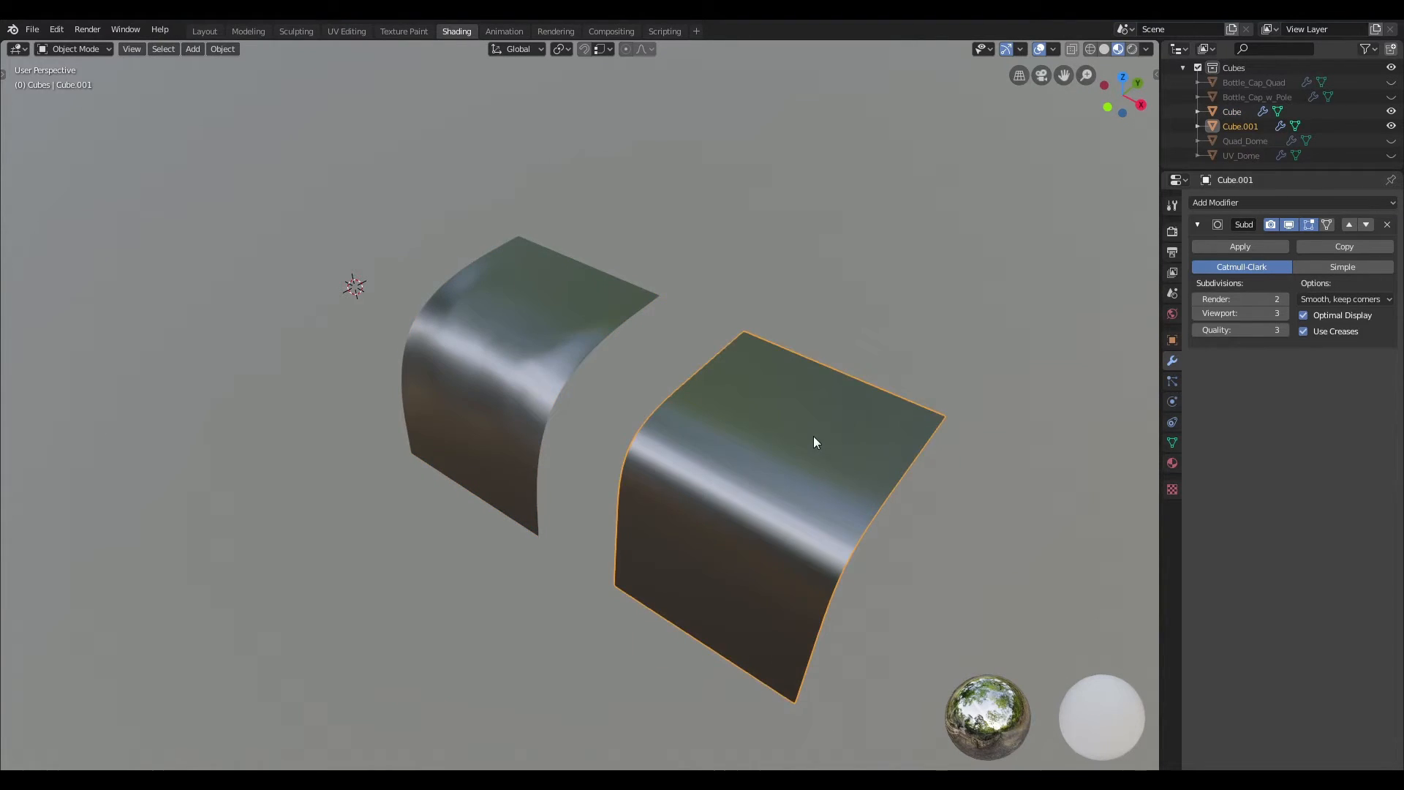
key(Tab)
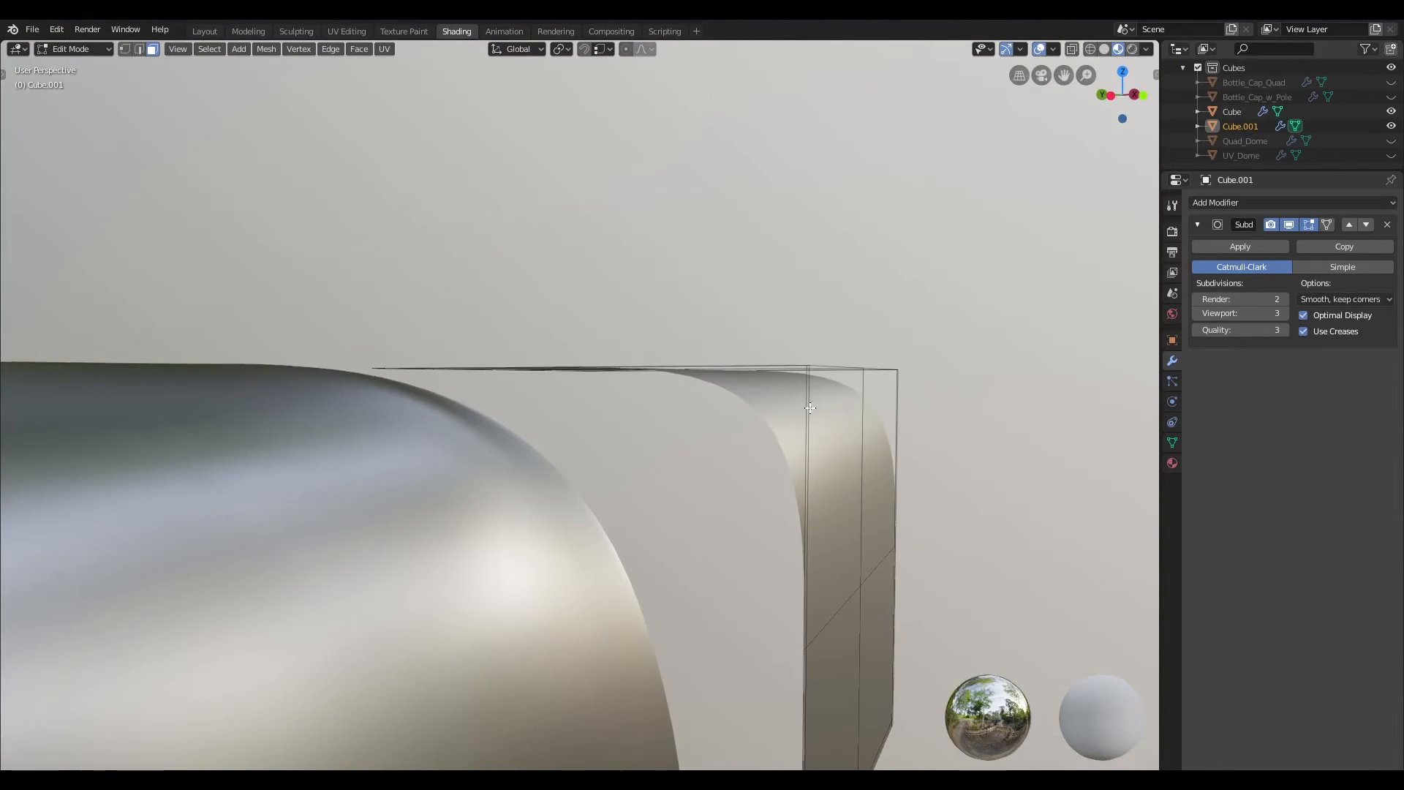
drag(806, 408, 711, 383)
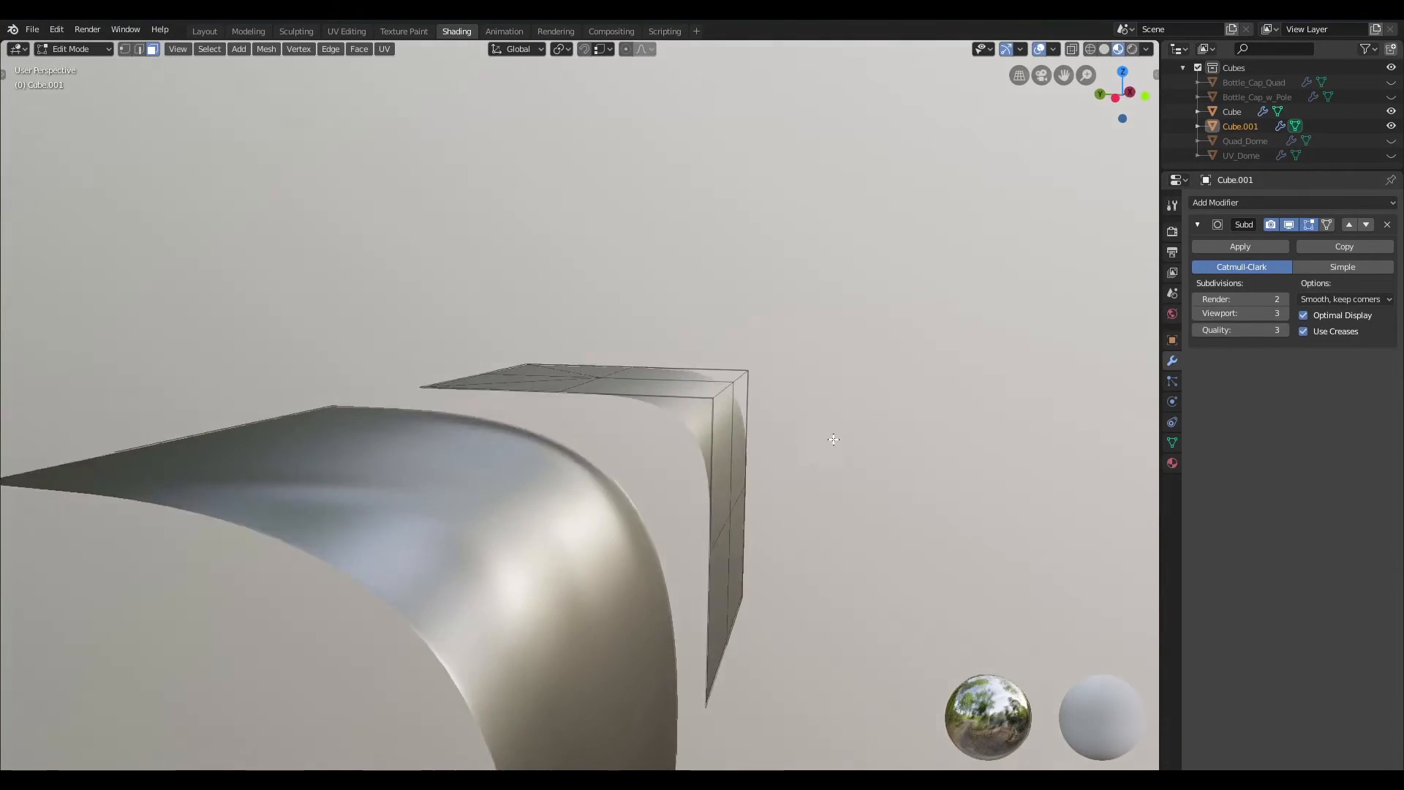
drag(833, 439, 903, 435)
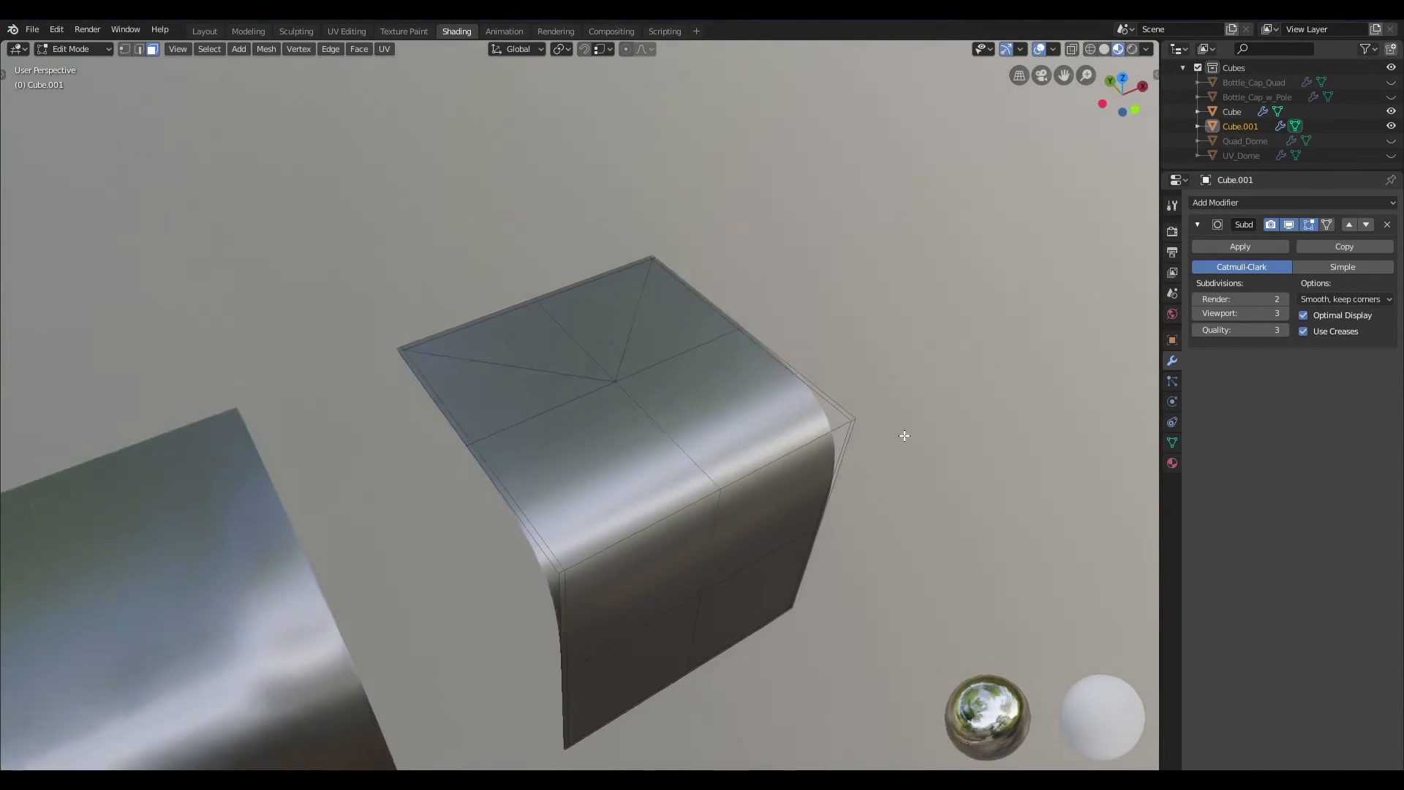